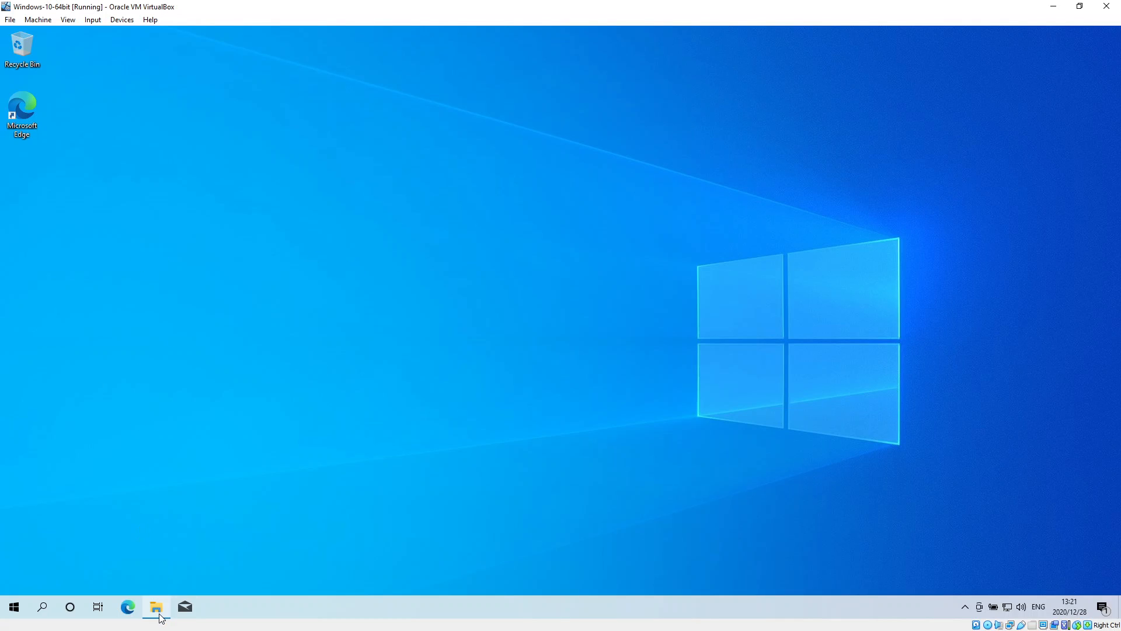
# Step: Browse into C:\Python39 in File Explorer and return to Local Disk (C:)
pyautogui.click(155, 606)
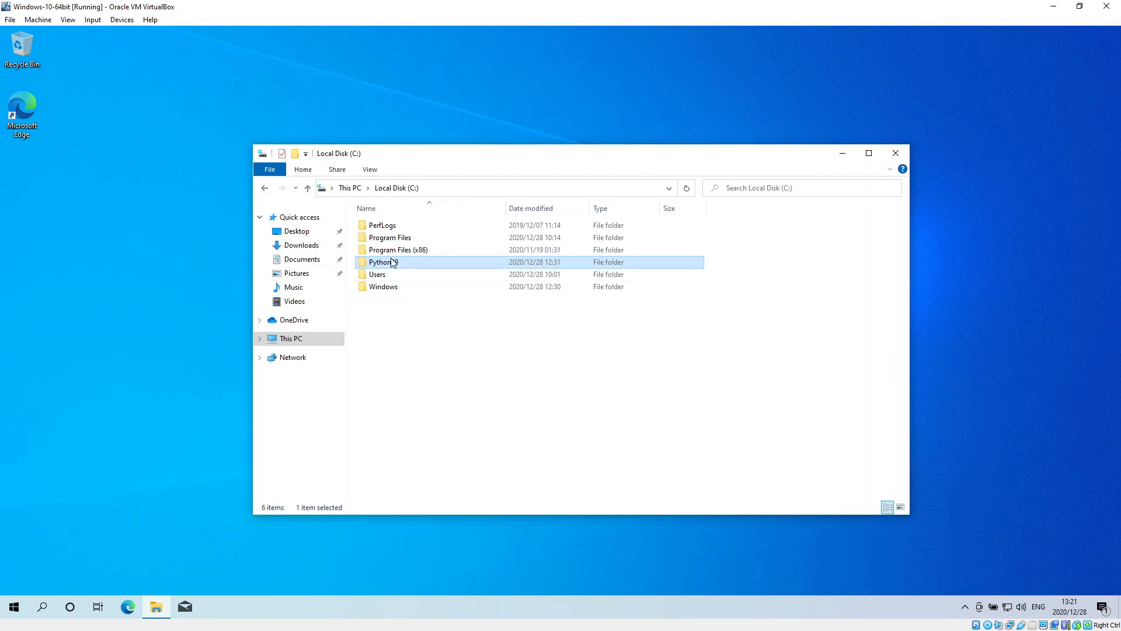
pyautogui.doubleClick(383, 262)
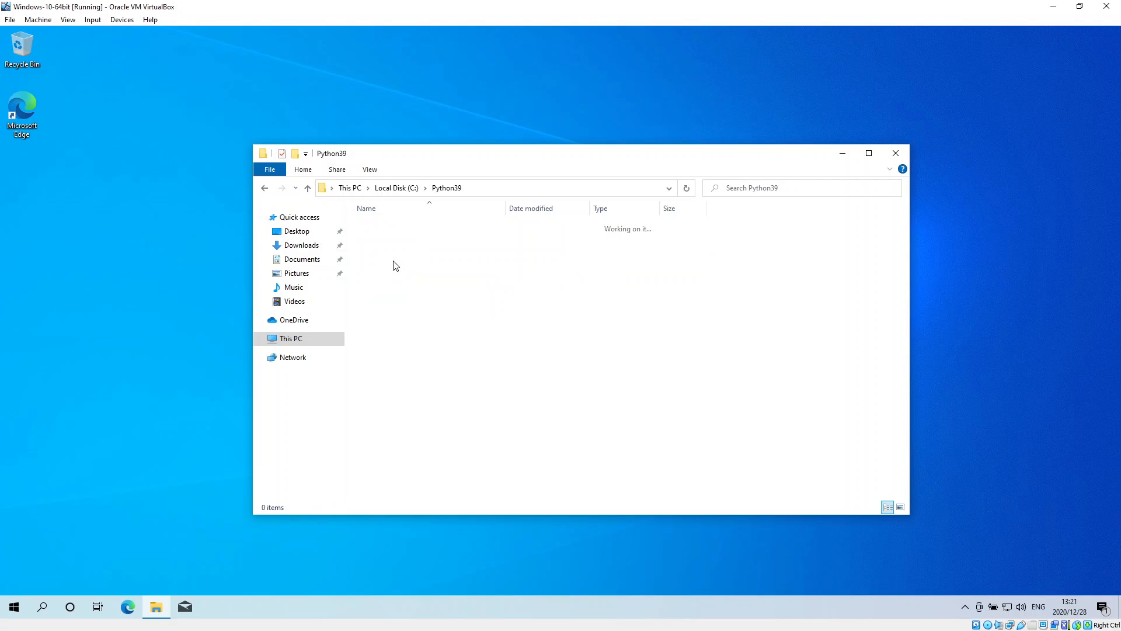
pyautogui.click(396, 187)
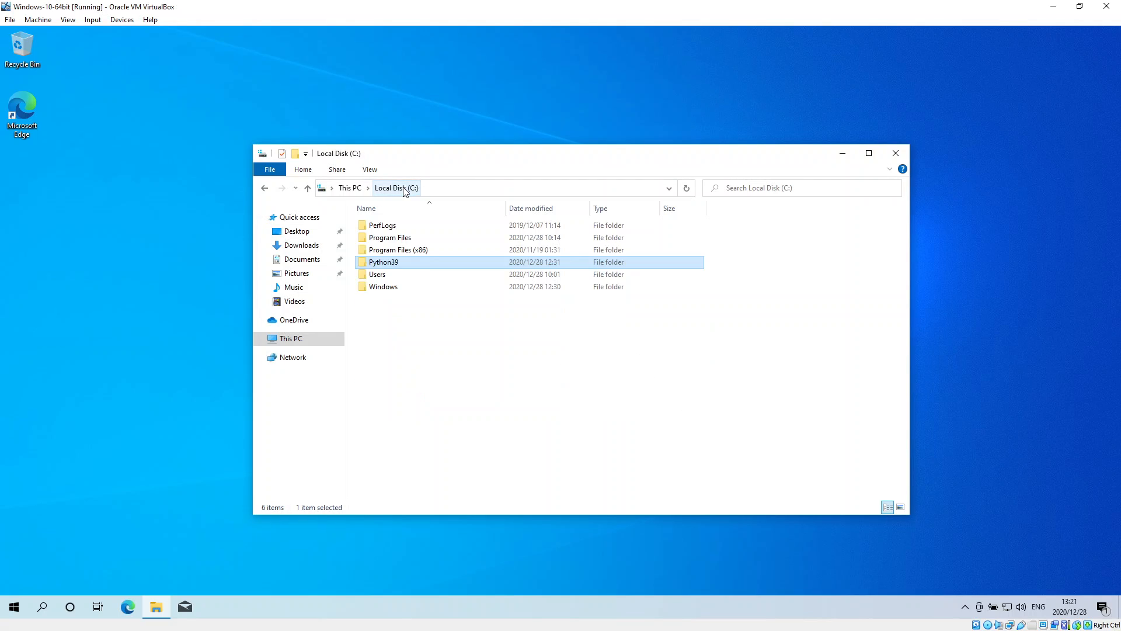
pyautogui.moveTo(102, 425)
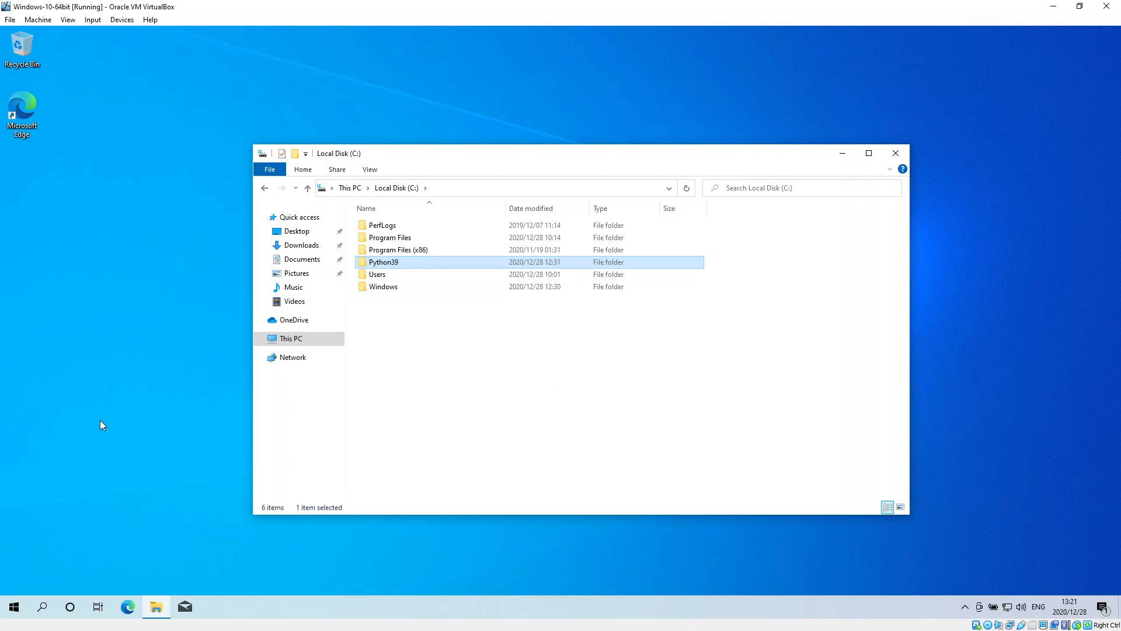
# Step: Launch Command Prompt, cd into C:\Python39\Scripts and list its files with dir
pyautogui.click(69, 606)
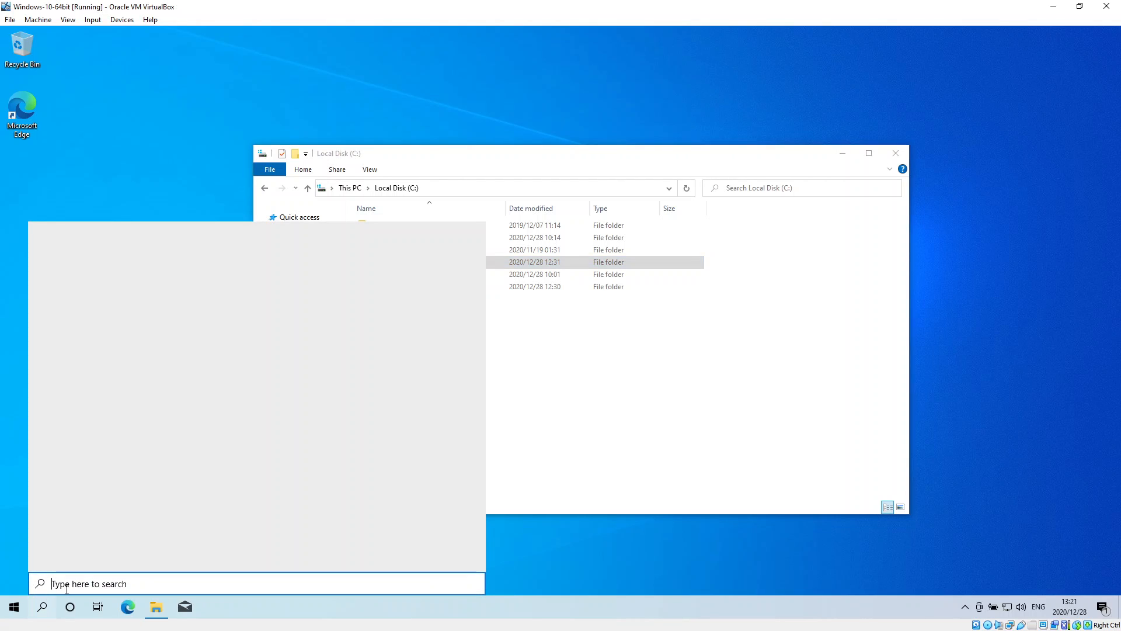
pyautogui.click(41, 606)
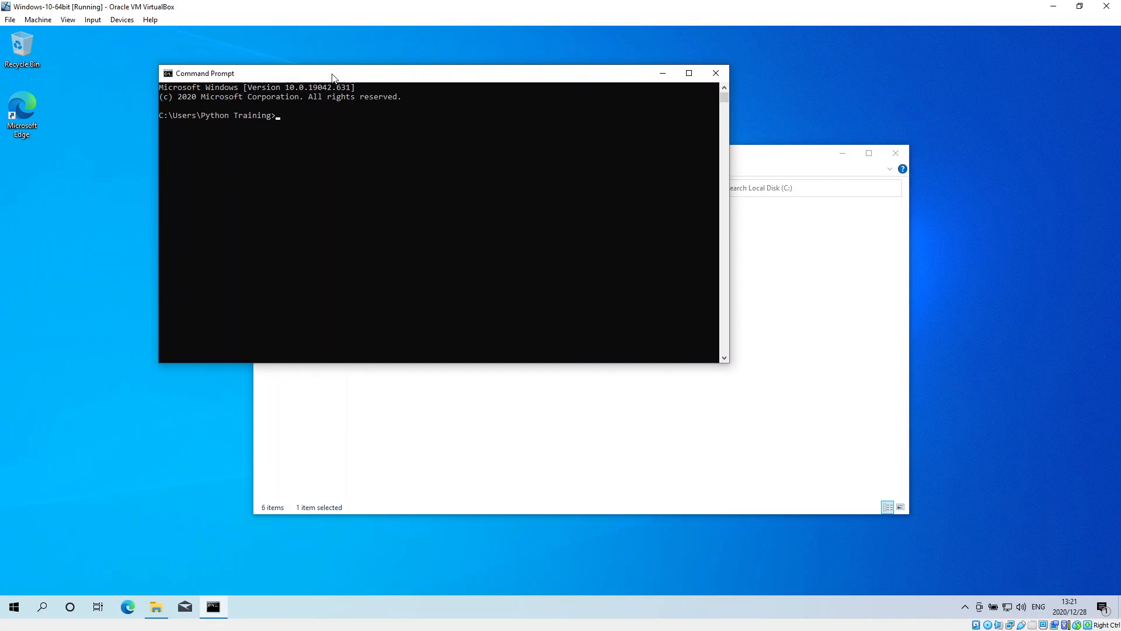
pyautogui.write('cd\\')
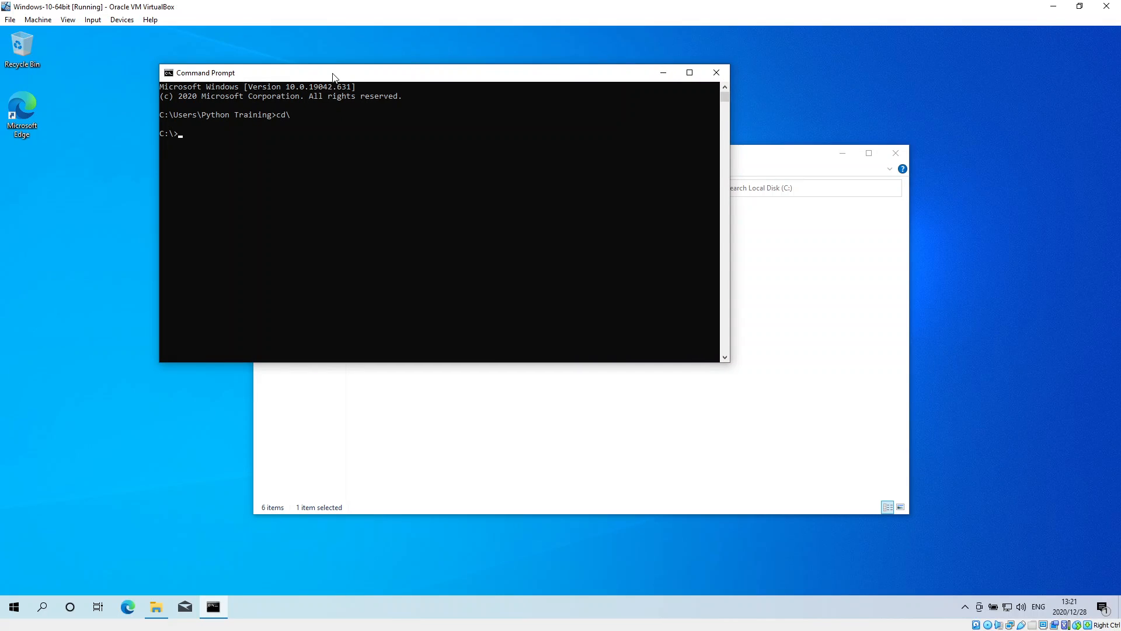
pyautogui.write('cd py')
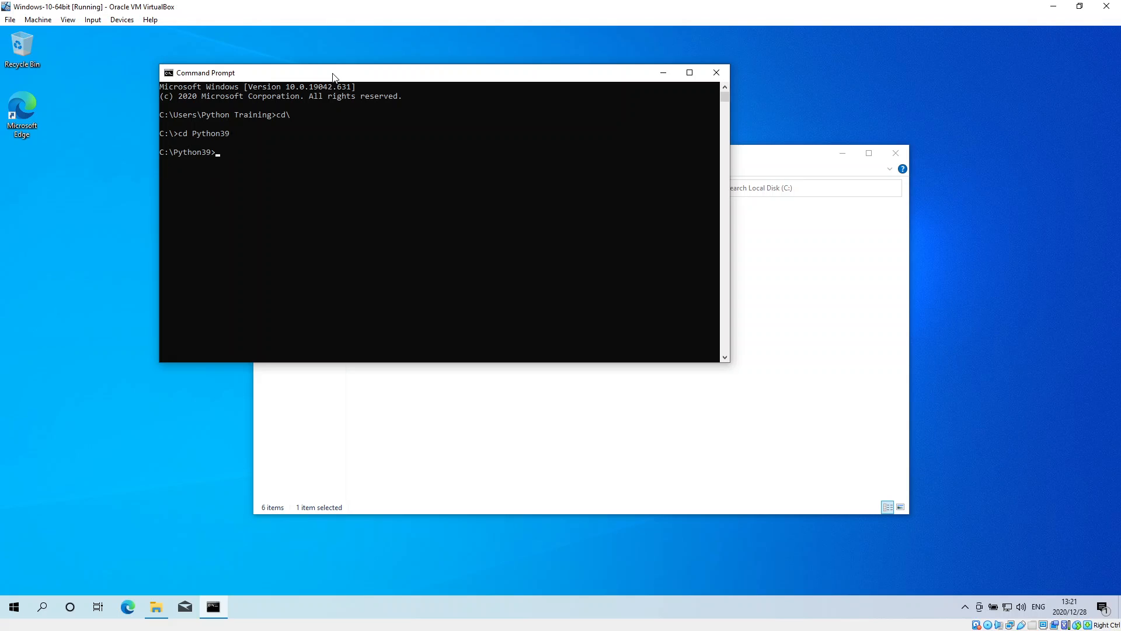
pyautogui.write('cd scripts')
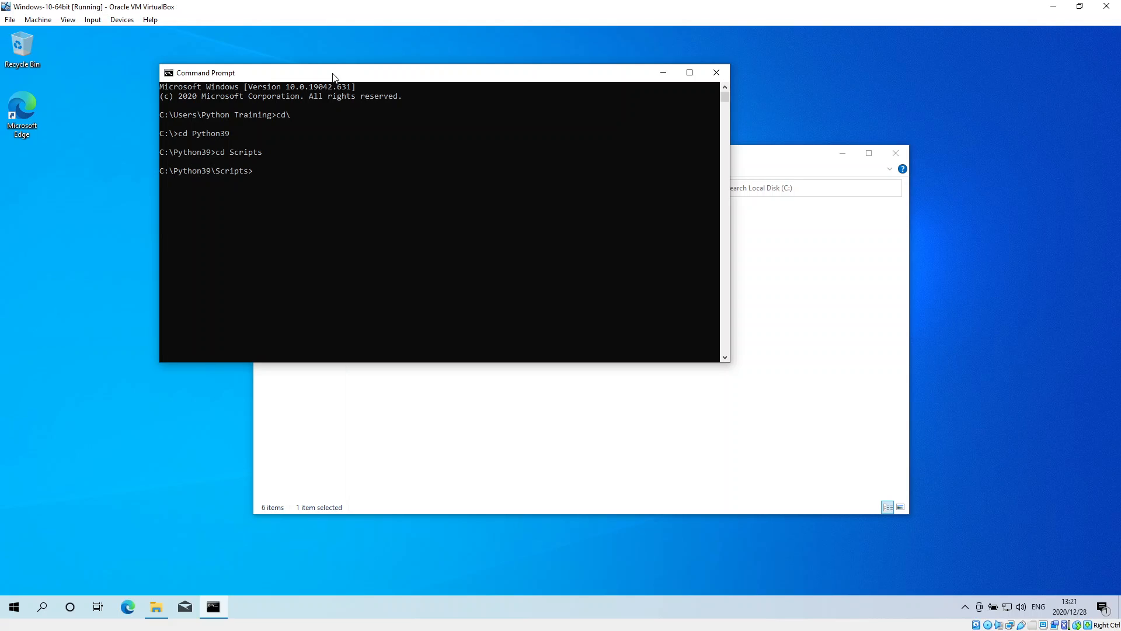
pyautogui.write('dir')
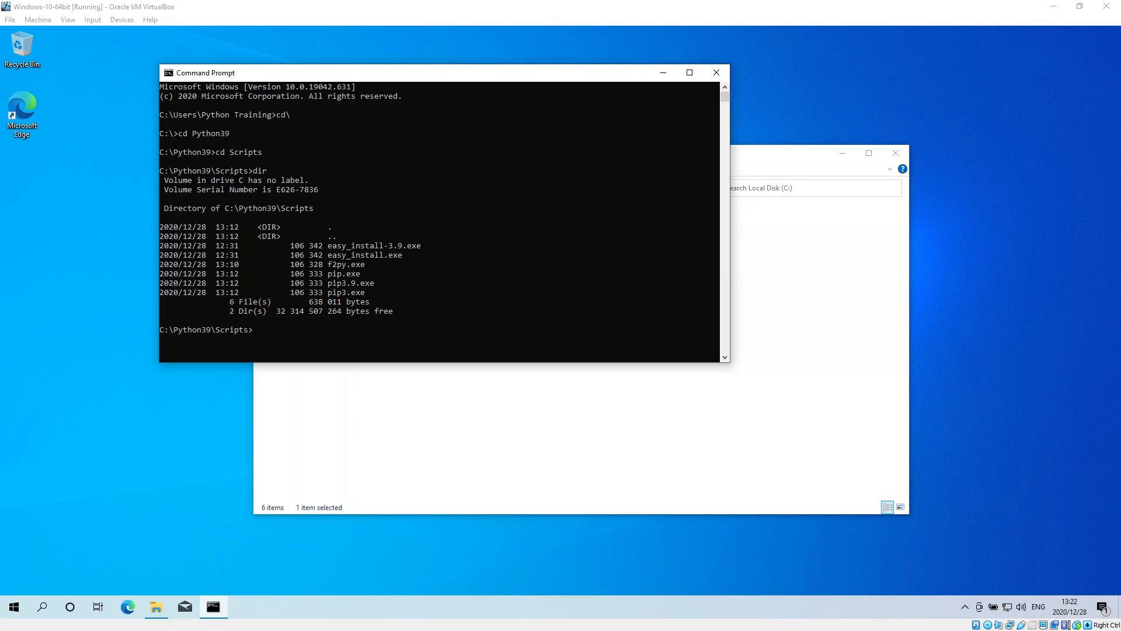
pyautogui.moveTo(369, 216)
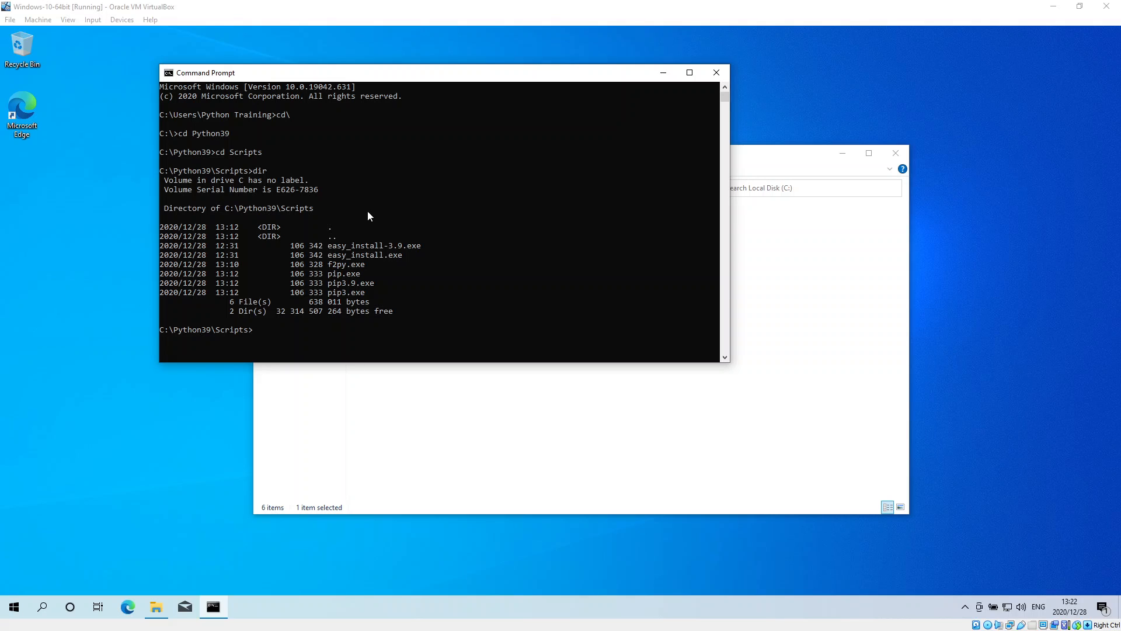
pyautogui.moveTo(452, 141)
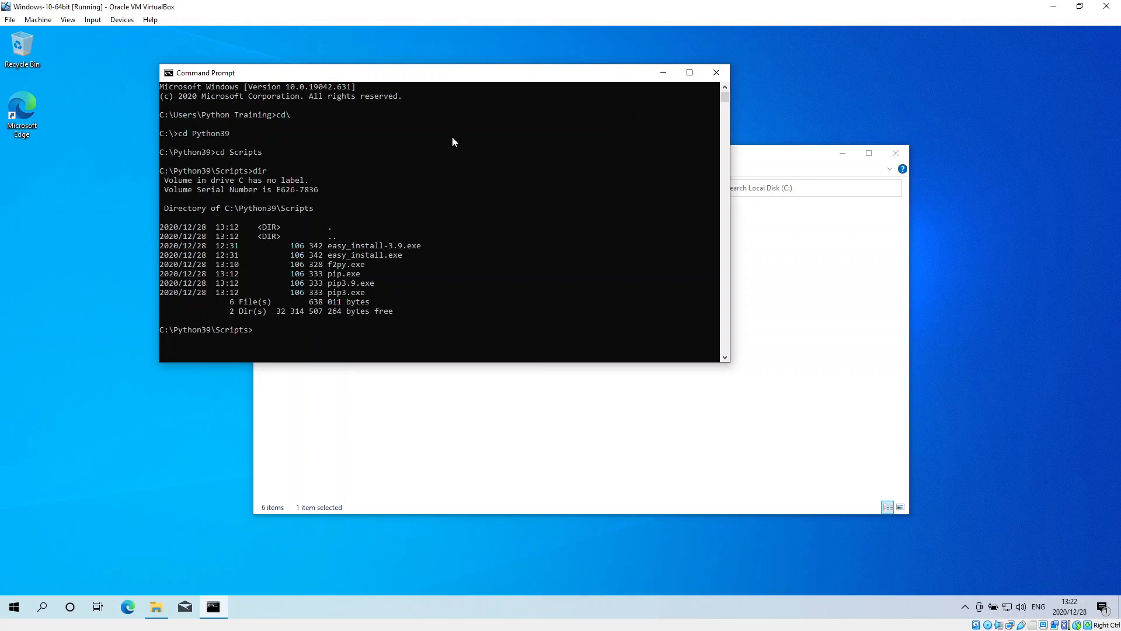
# Step: Run pip install numpy==1.19.3, then cancel the download with Ctrl+C
pyautogui.write('pip')
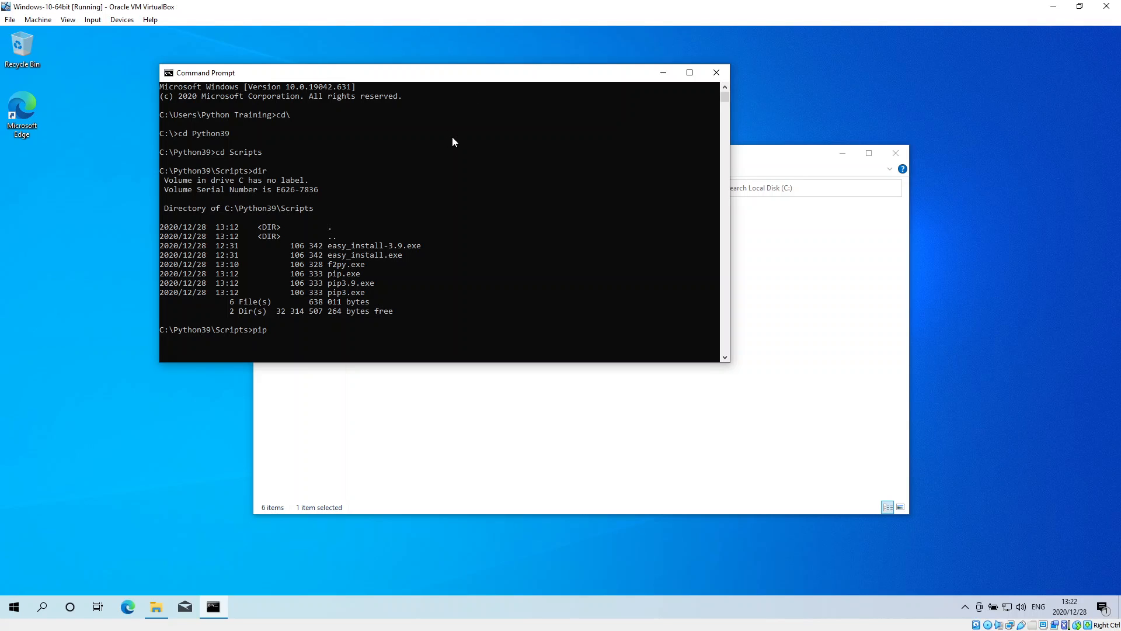
pyautogui.write('install')
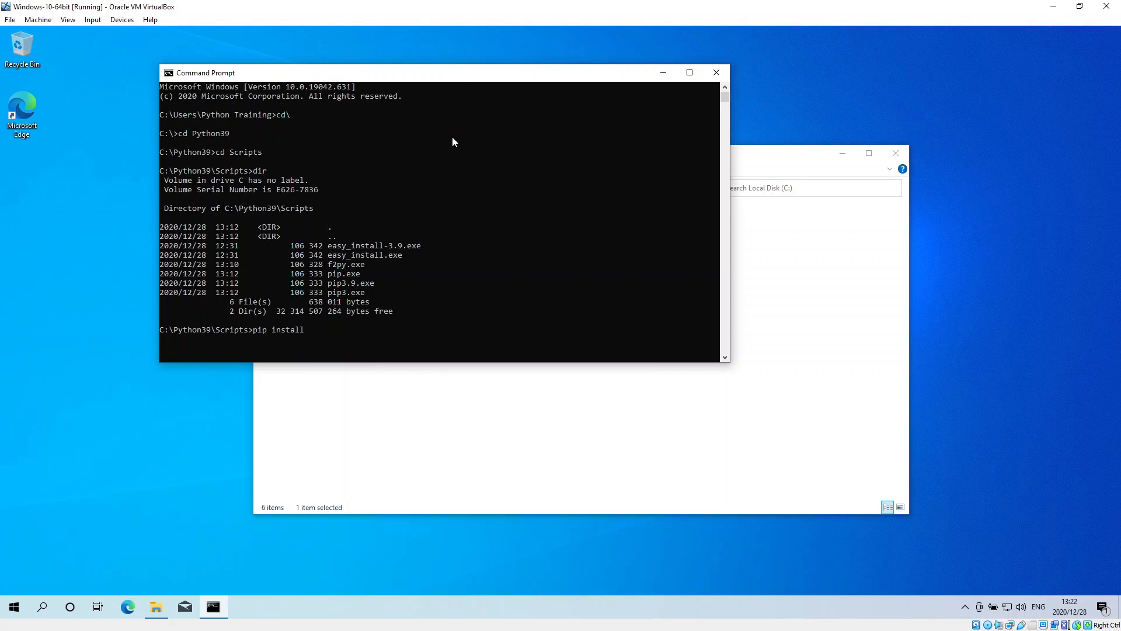
pyautogui.write('numpy')
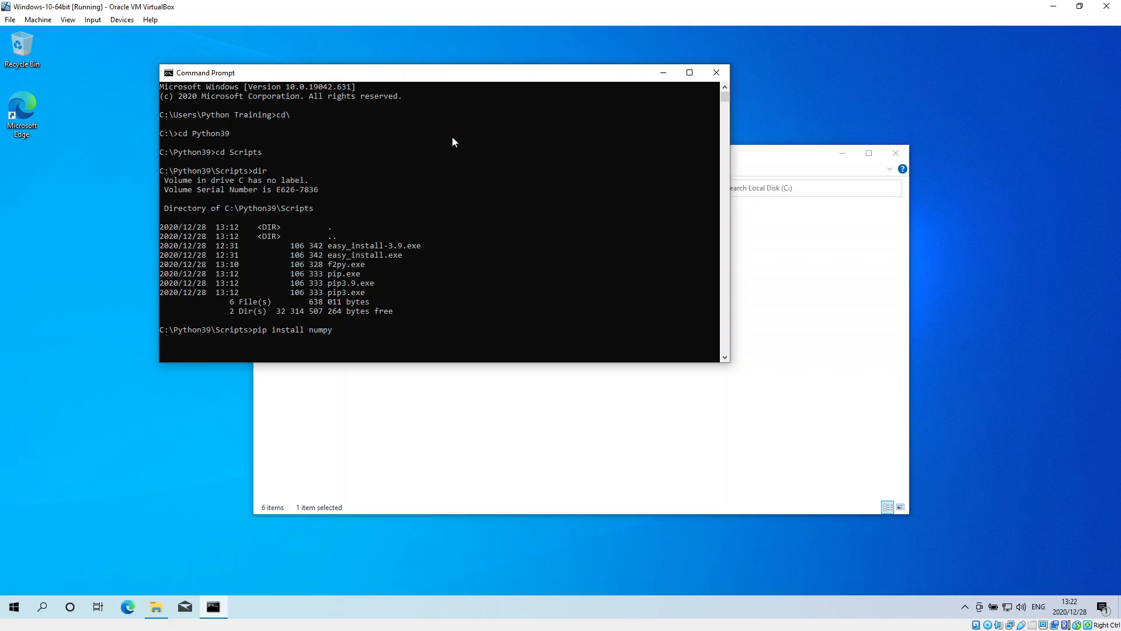
pyautogui.write('==')
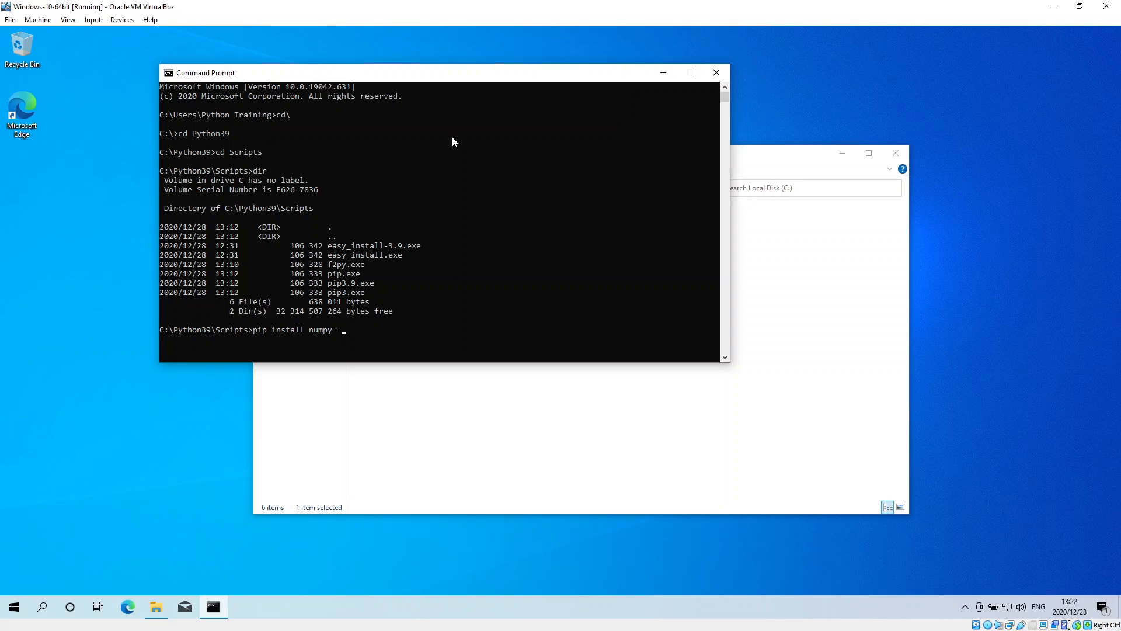
pyautogui.write('1.')
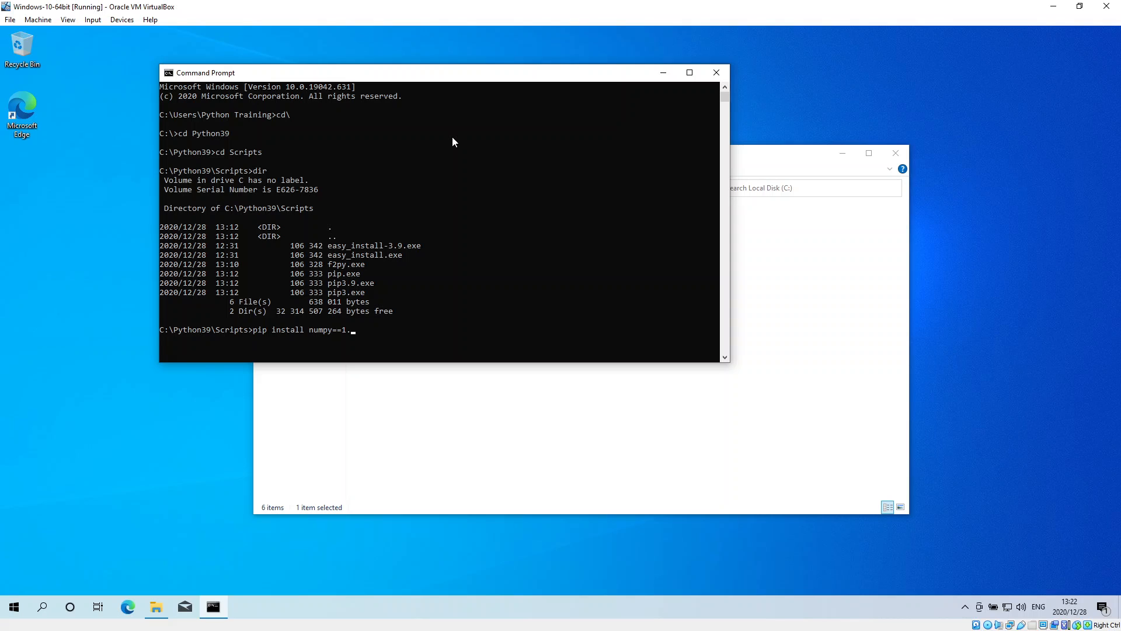
pyautogui.write('19.2')
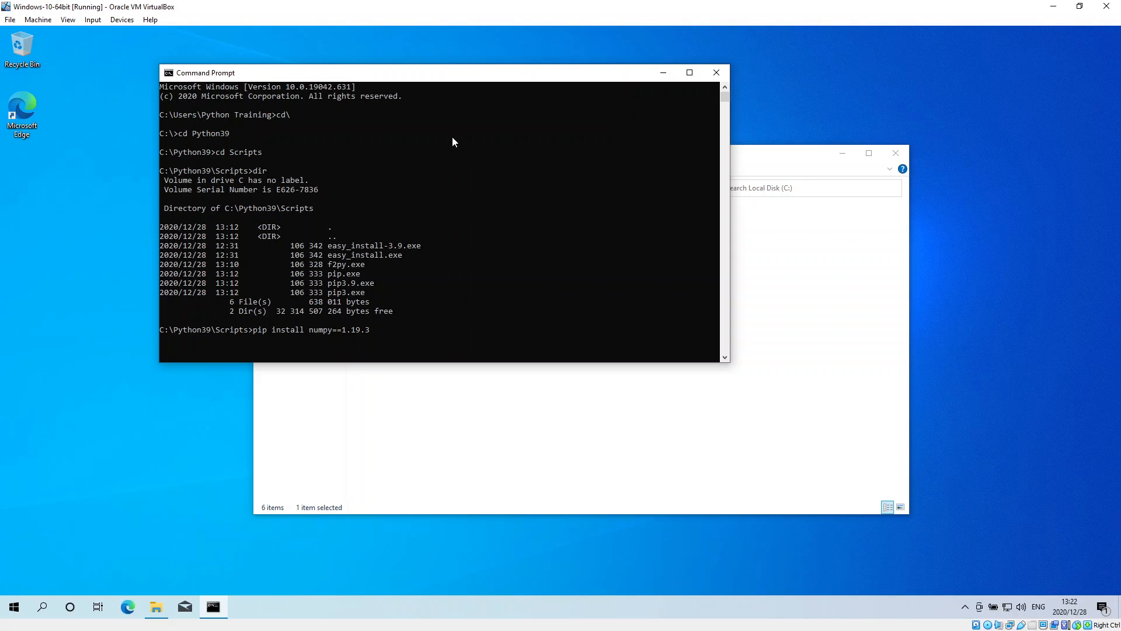
pyautogui.press('enter')
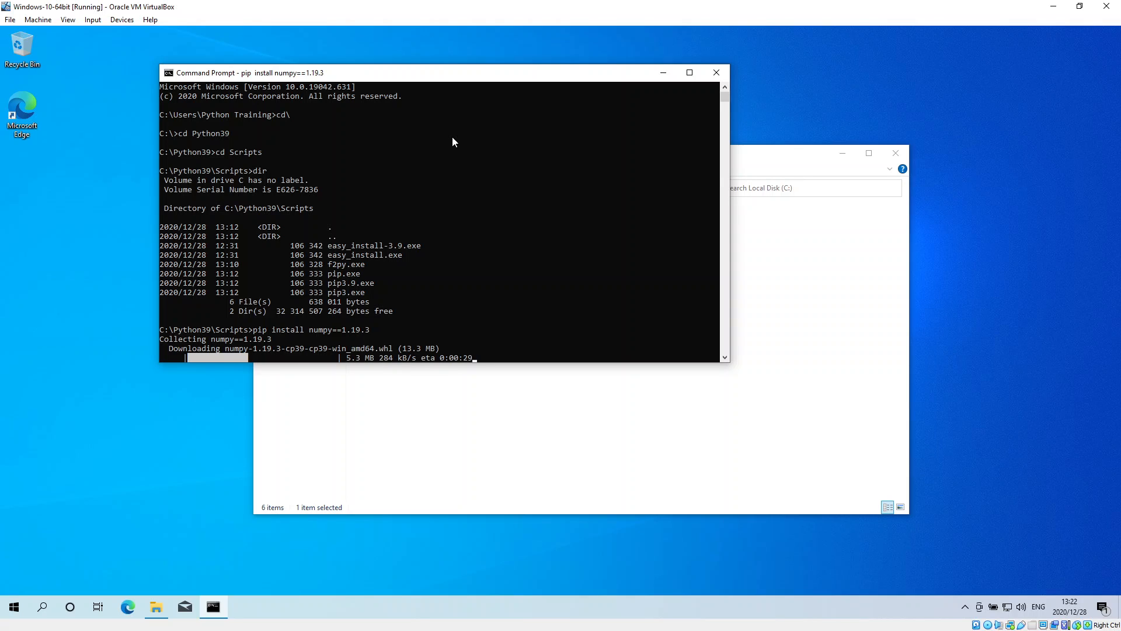
pyautogui.press('ctrl+c')
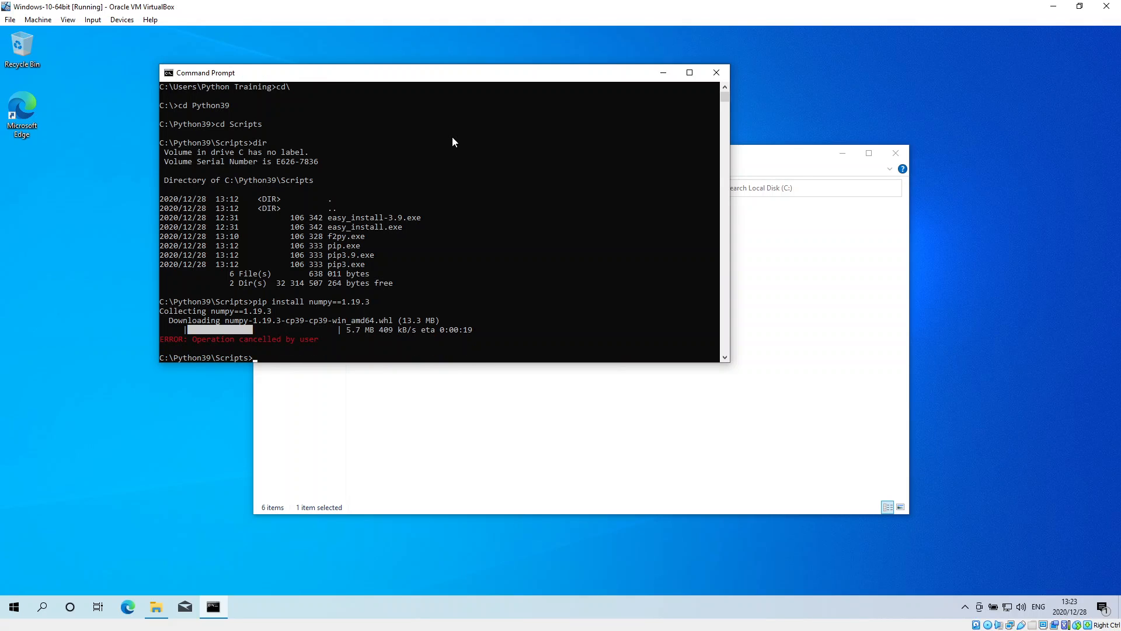
pyautogui.moveTo(112, 388)
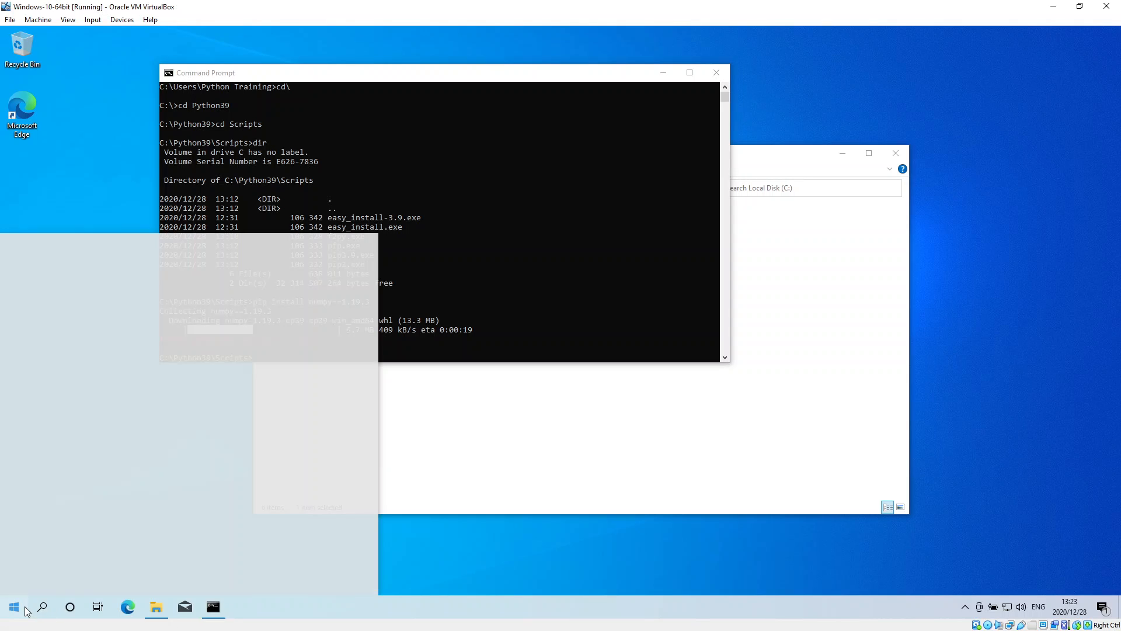
# Step: Launch IDLE and run 'import pandas as pd', raising the numpy sanity-check RuntimeError
pyautogui.click(13, 608)
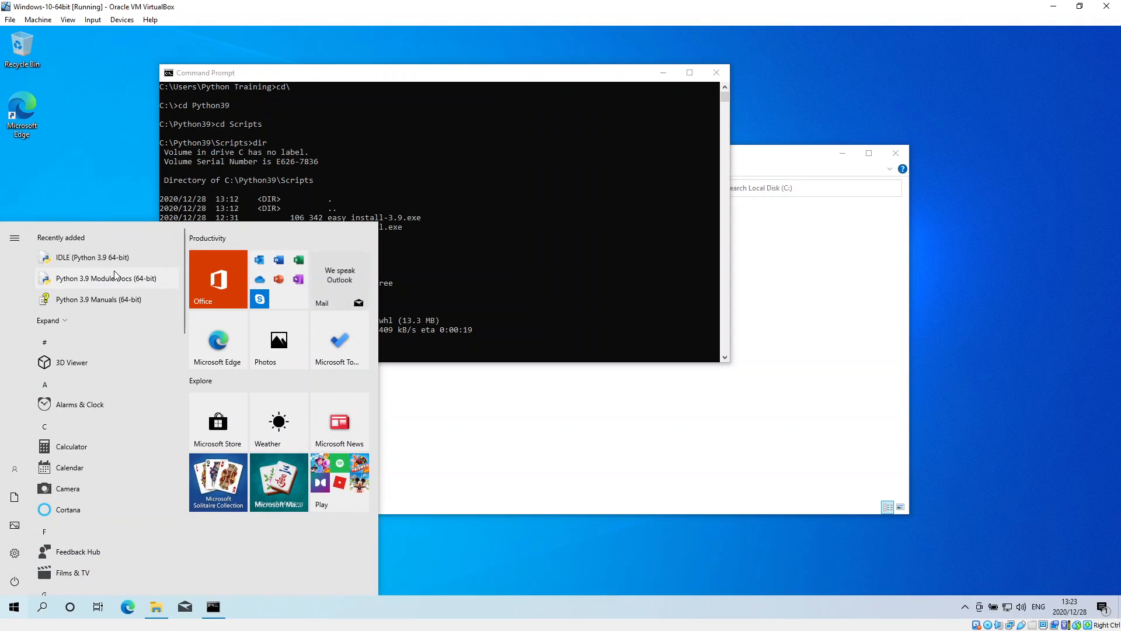
pyautogui.moveTo(101, 259)
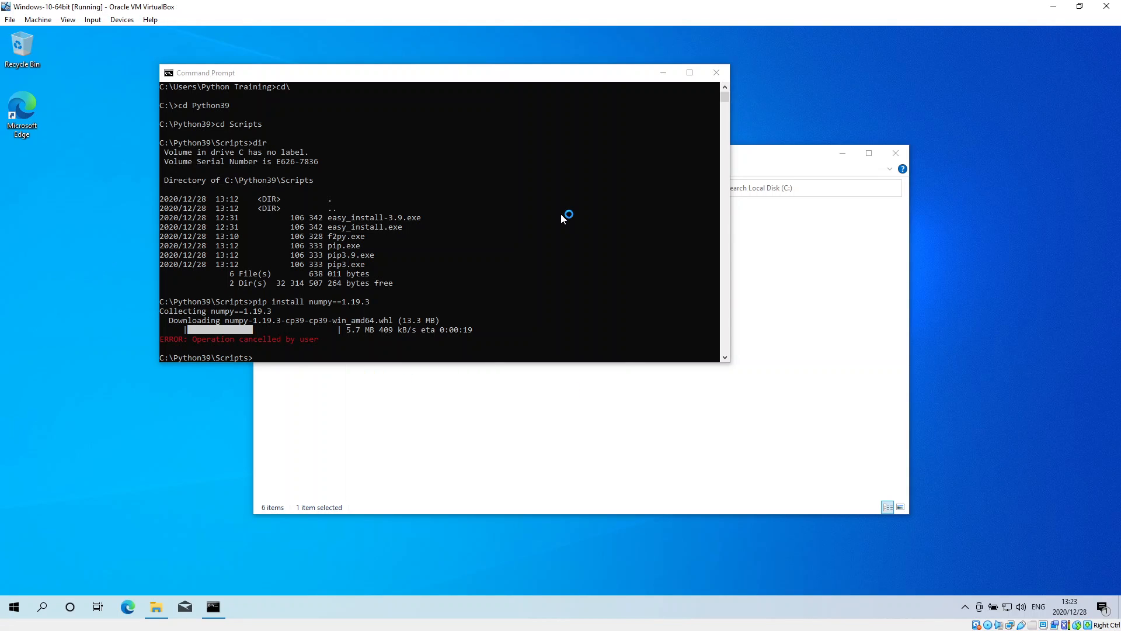
pyautogui.moveTo(452, 246)
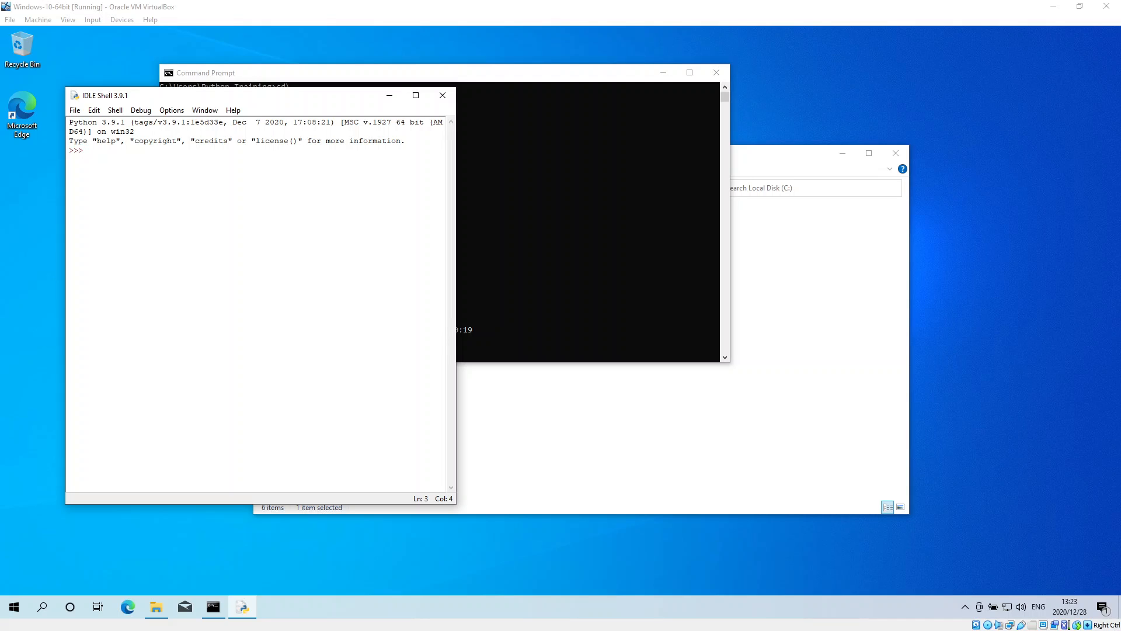
pyautogui.moveTo(237, 102)
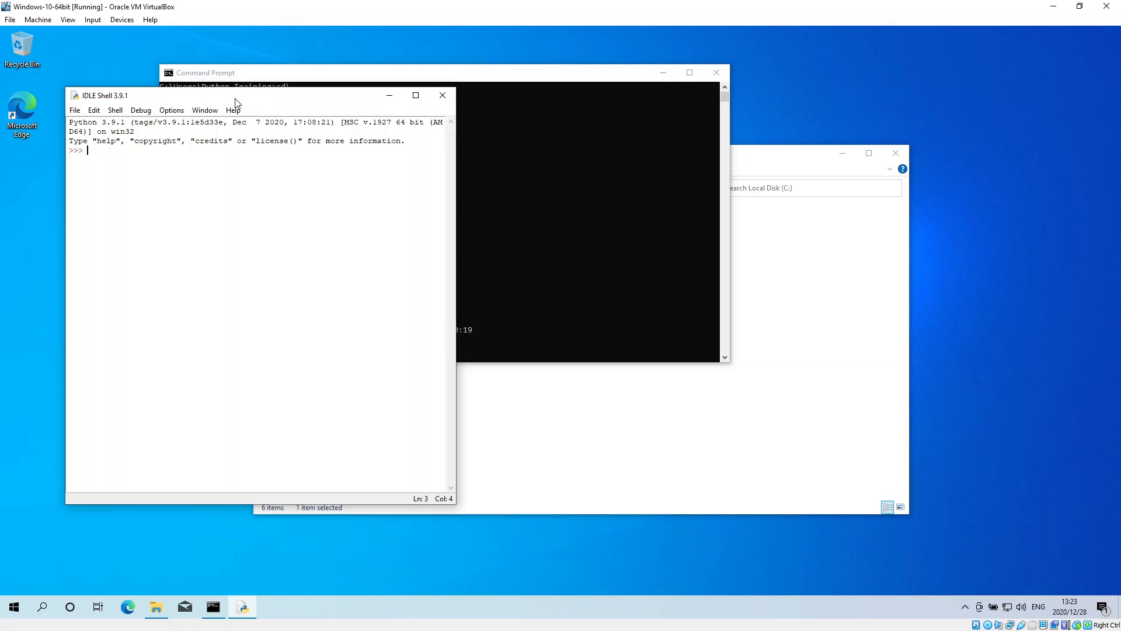
pyautogui.write('import')
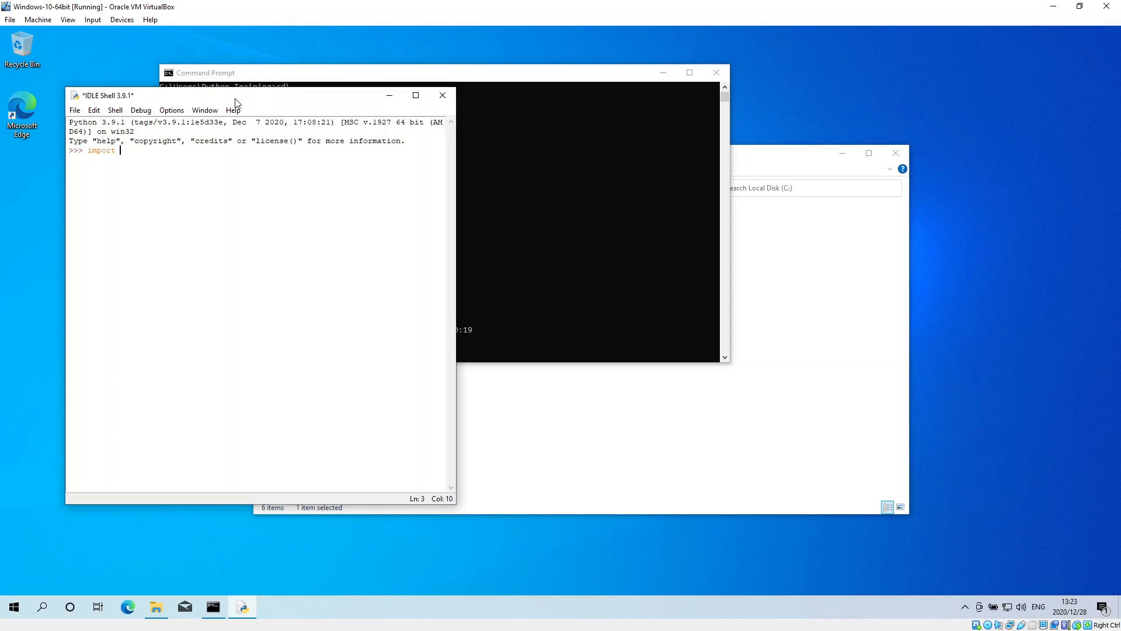
pyautogui.write('pandas as pd')
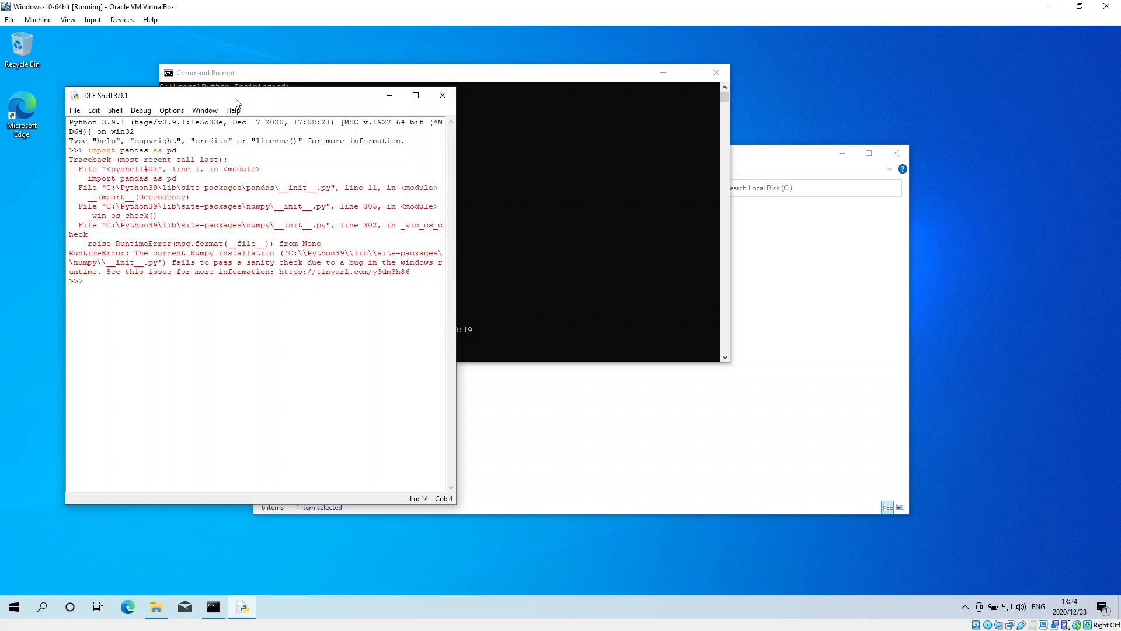
pyautogui.moveTo(175, 202)
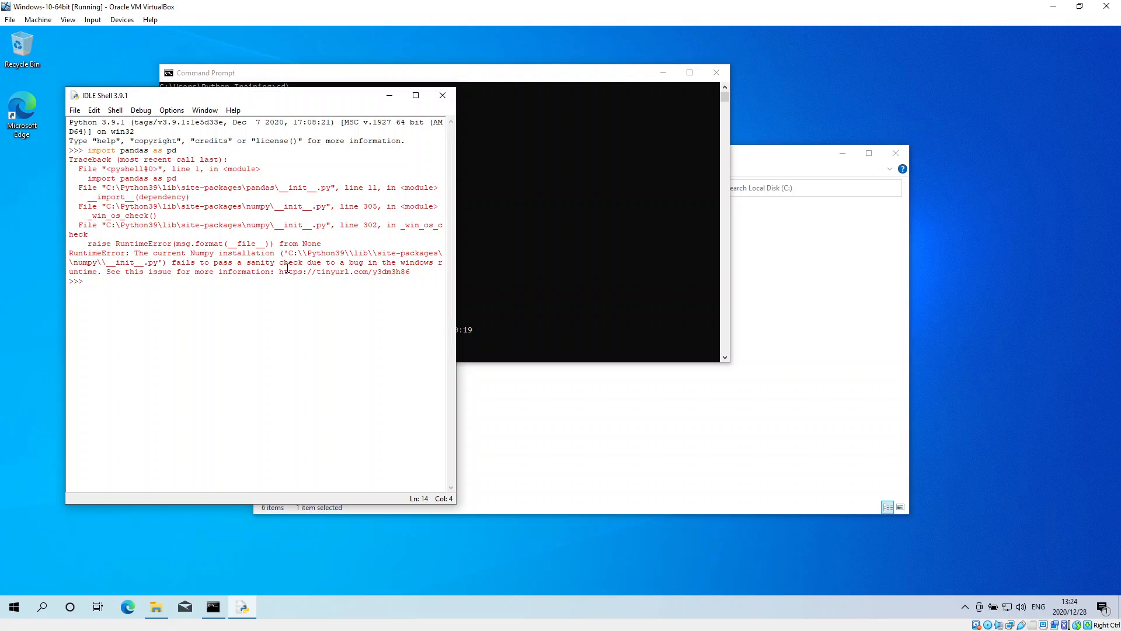
pyautogui.moveTo(196, 279)
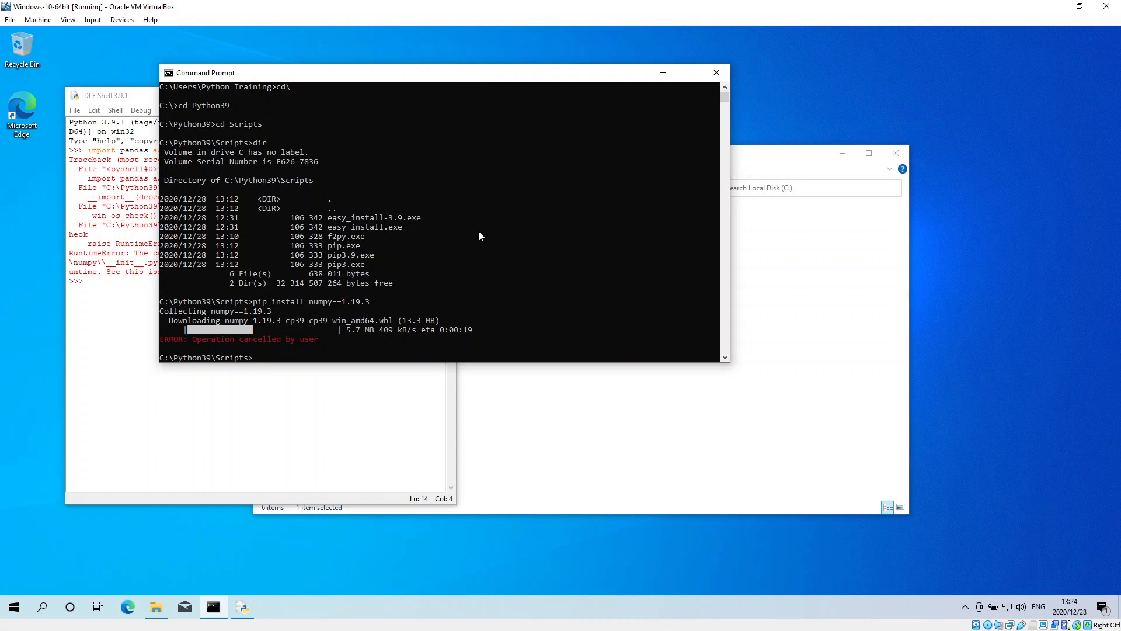
# Step: Re-run pip install numpy==1.19.3 until numpy 1.19.4 is replaced by 1.19.3
pyautogui.write('pip install numpy==1.19.3')
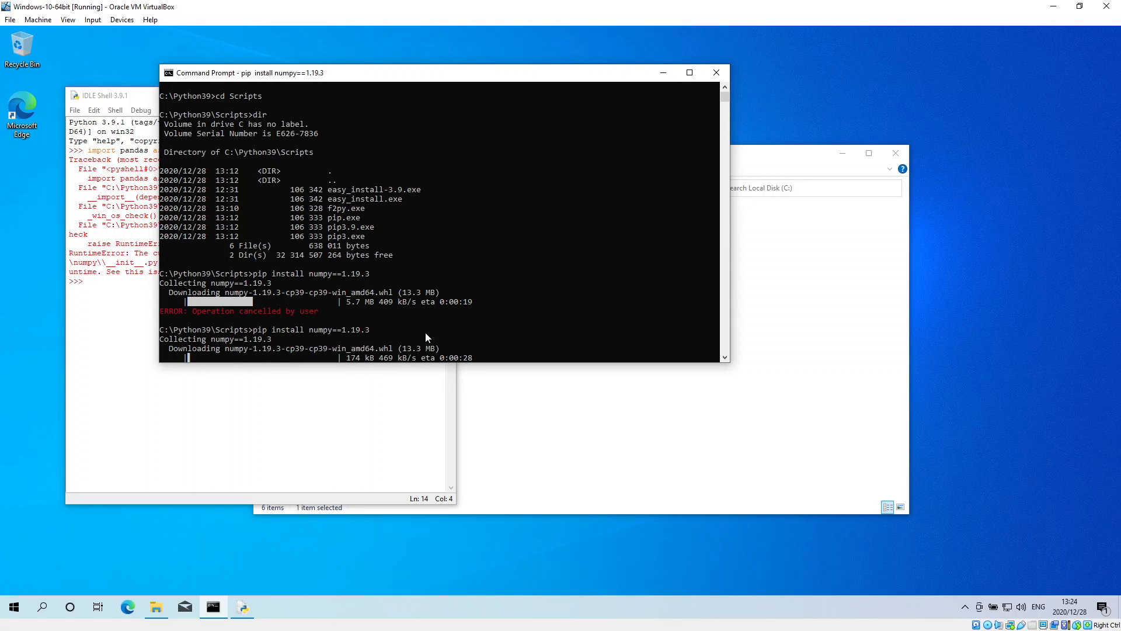
pyautogui.click(108, 94)
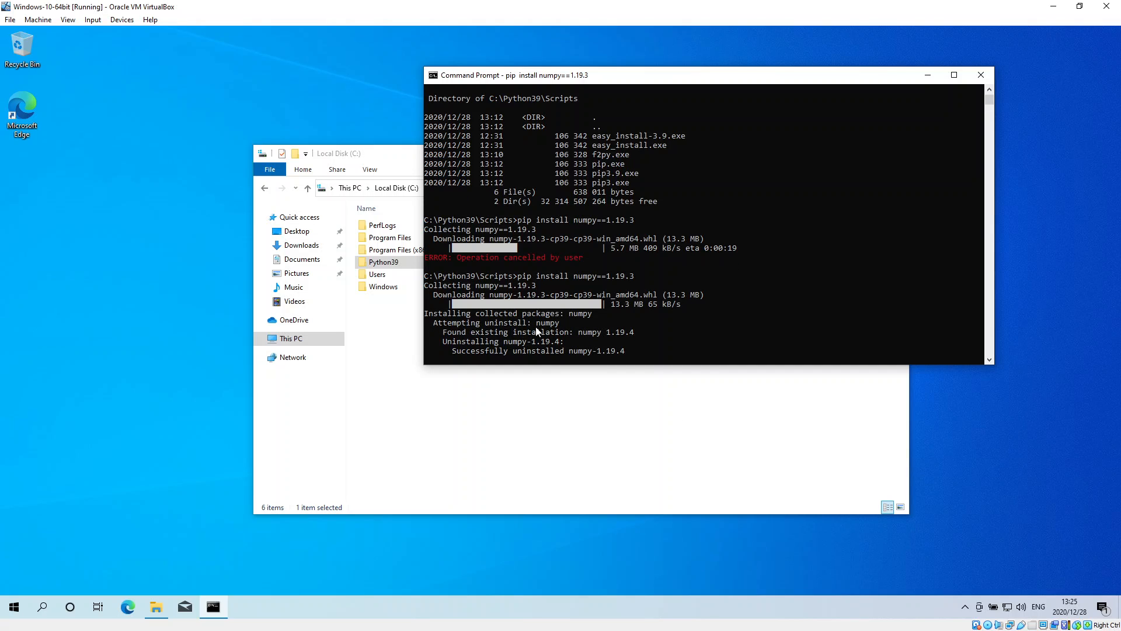
pyautogui.moveTo(670, 344)
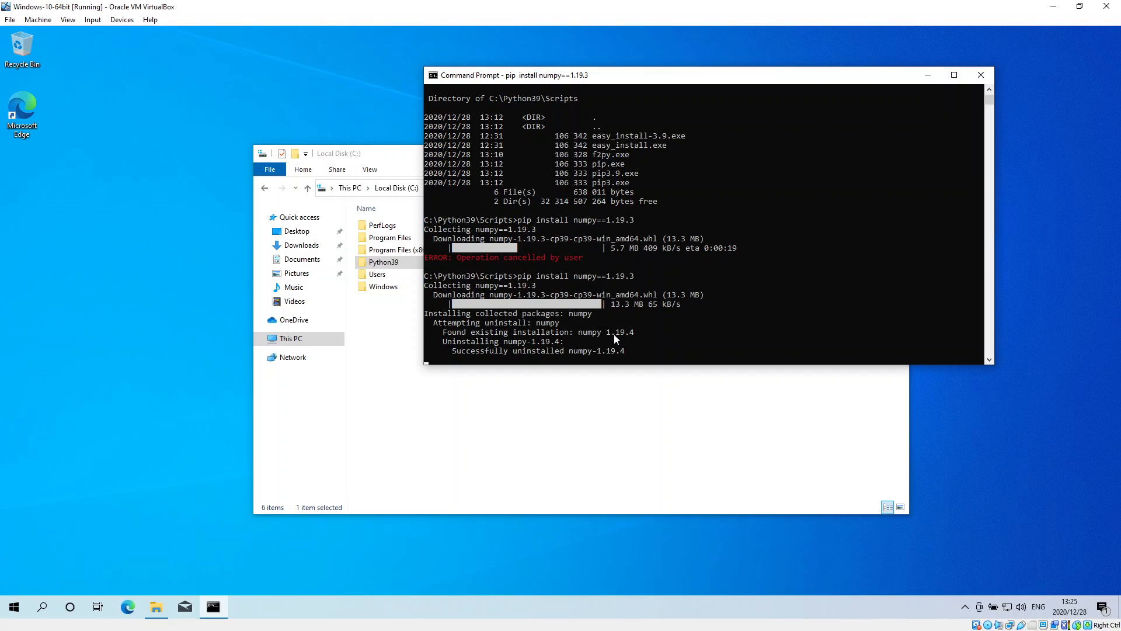
pyautogui.moveTo(488, 354)
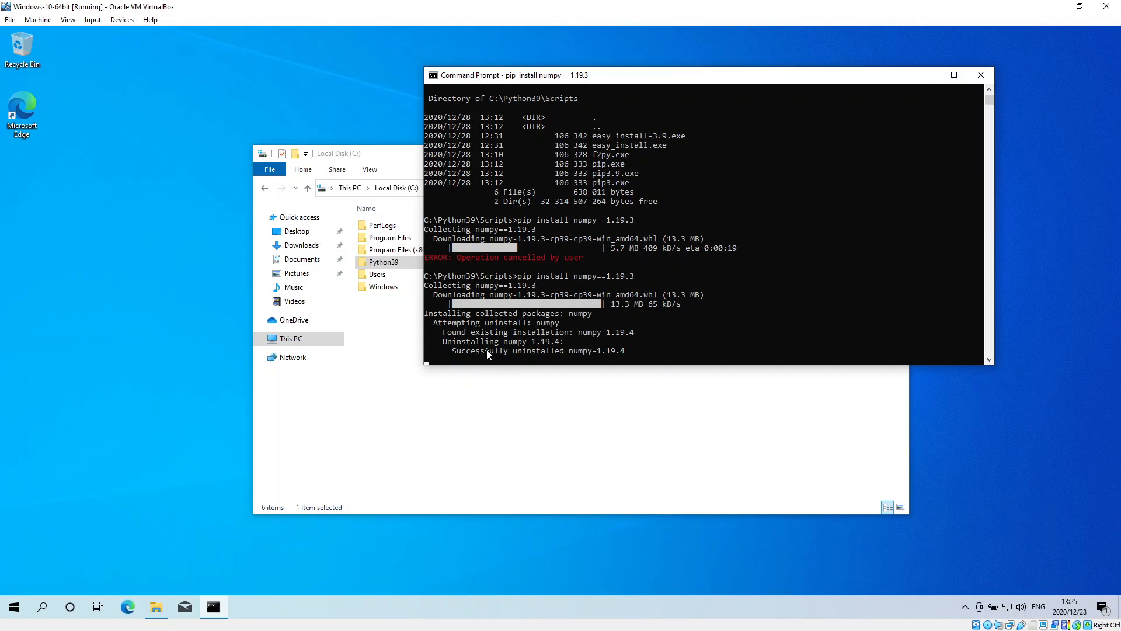
pyautogui.moveTo(604, 357)
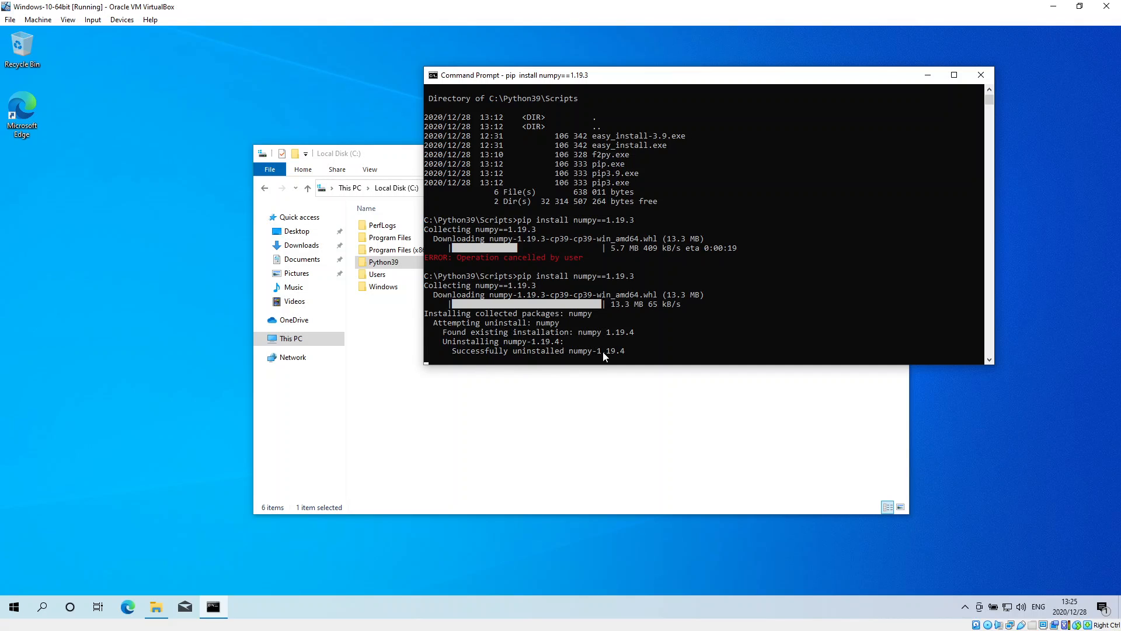
pyautogui.moveTo(619, 357)
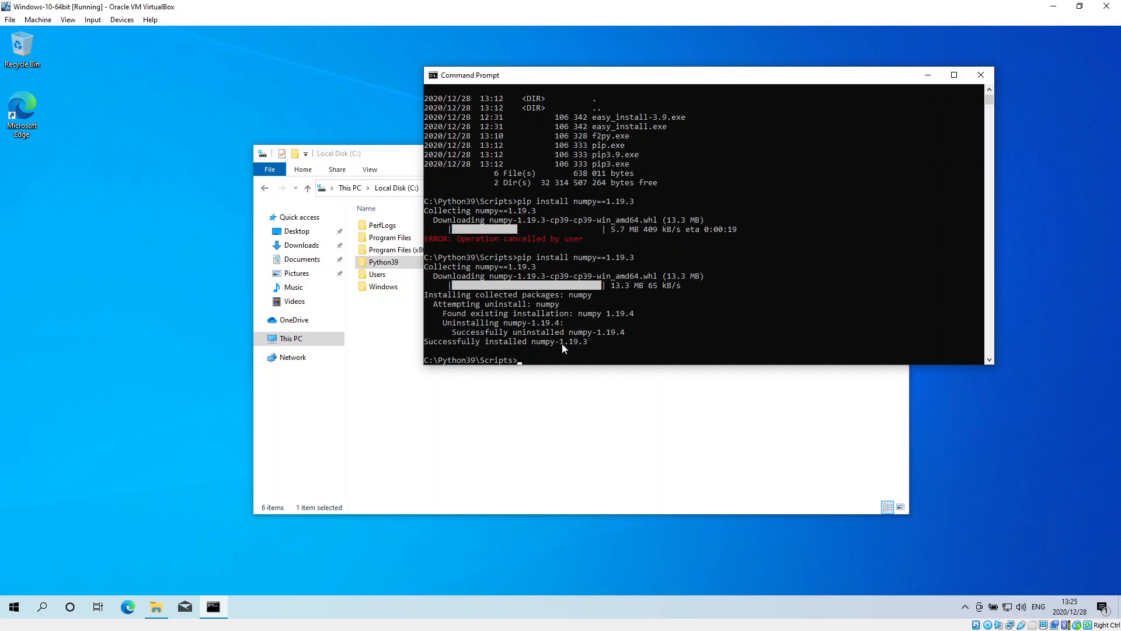
pyautogui.moveTo(581, 349)
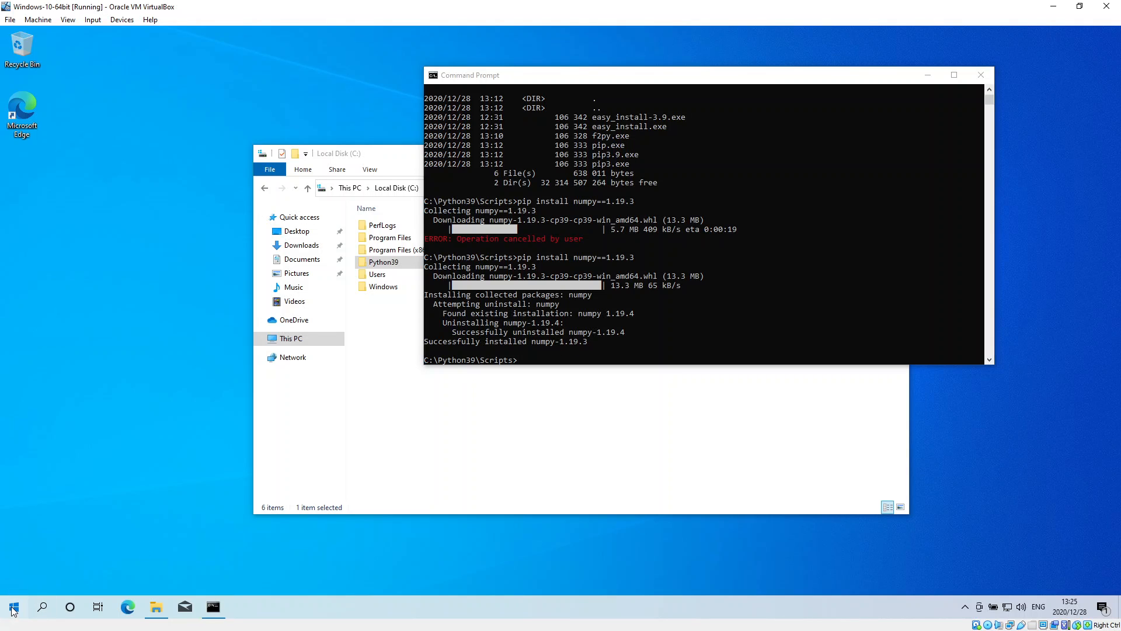
# Step: Launch a fresh IDLE shell and run 'import pandas as pd' with no error
pyautogui.click(13, 608)
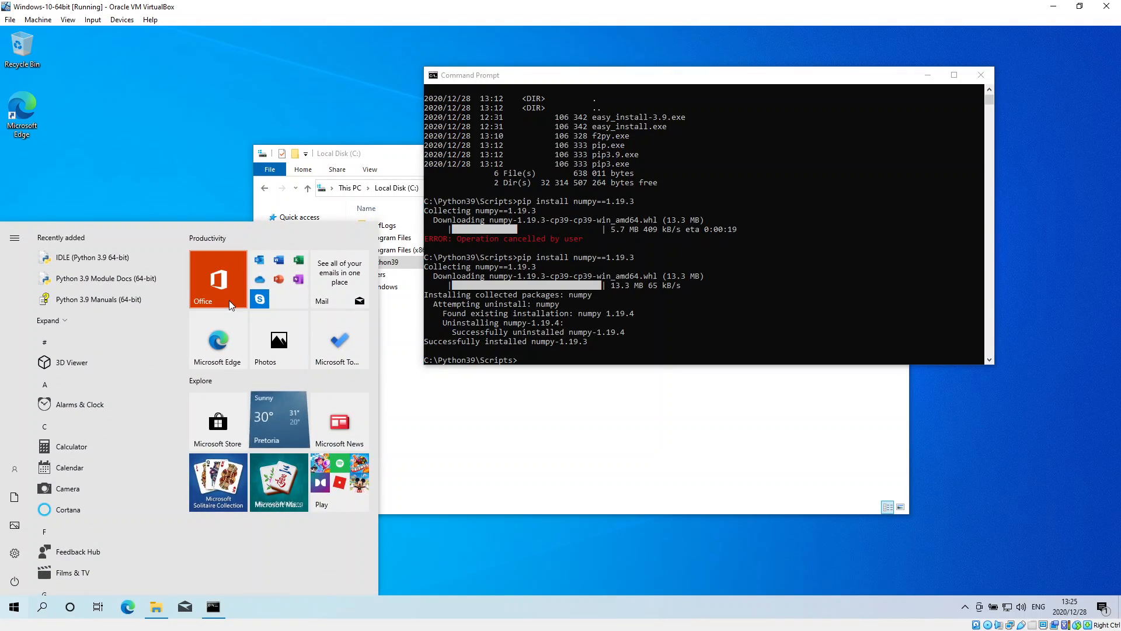
pyautogui.moveTo(91, 256)
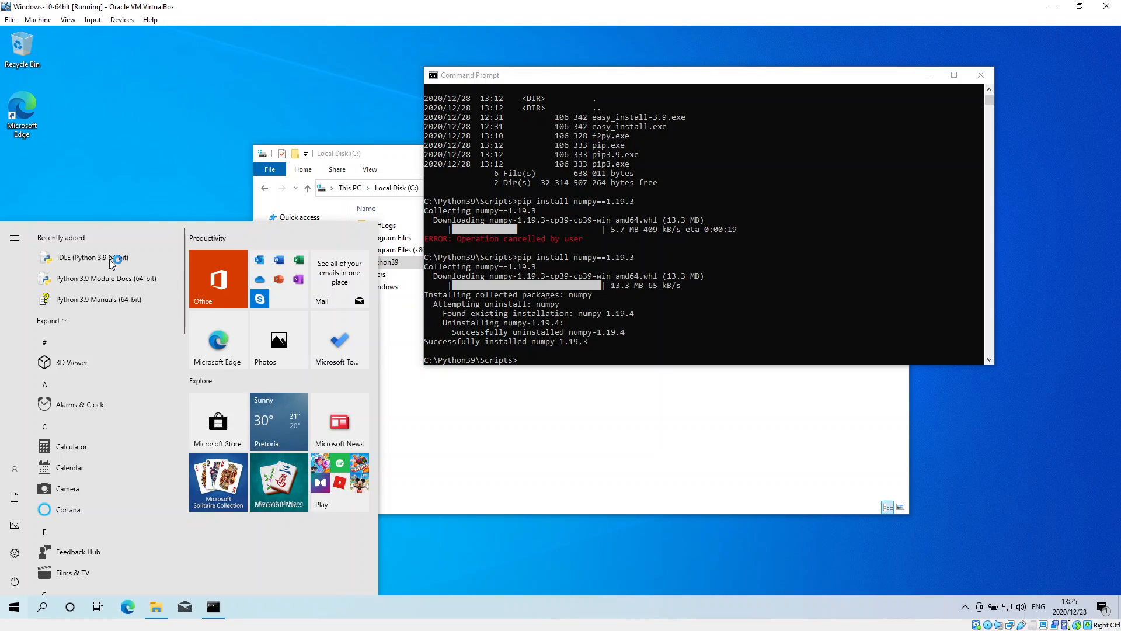
pyautogui.click(87, 256)
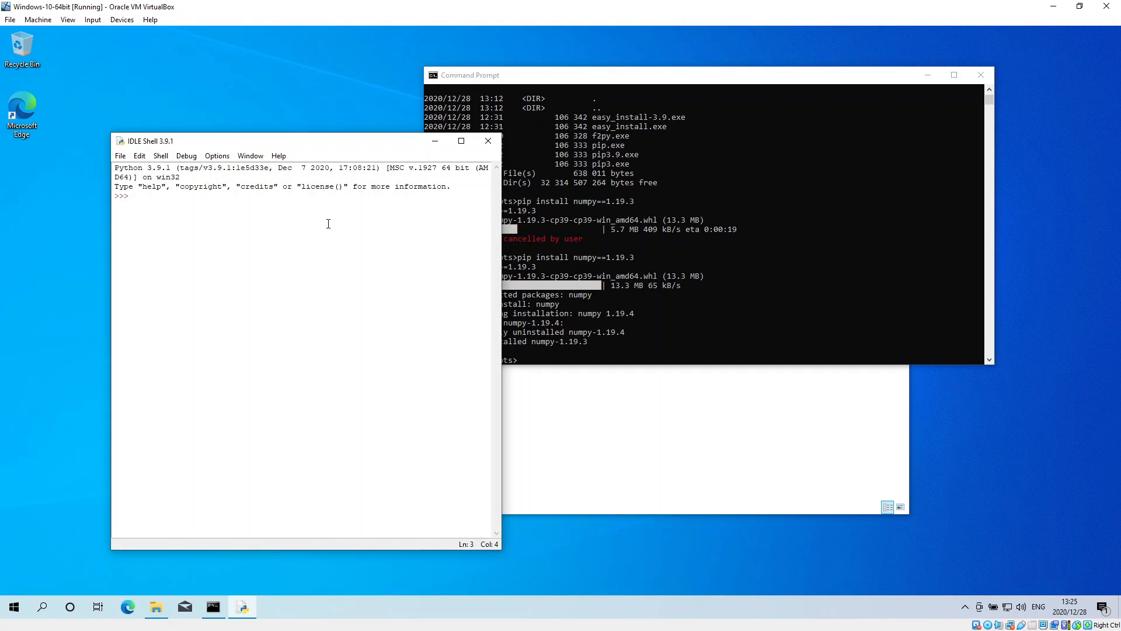
pyautogui.write('impo')
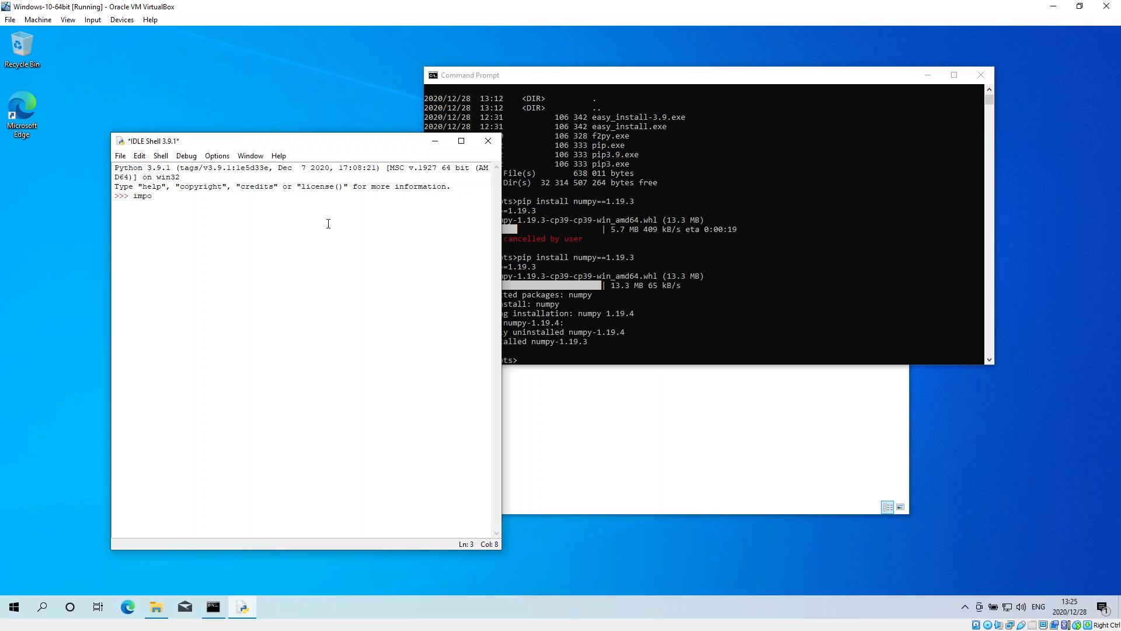
pyautogui.write('rt panda')
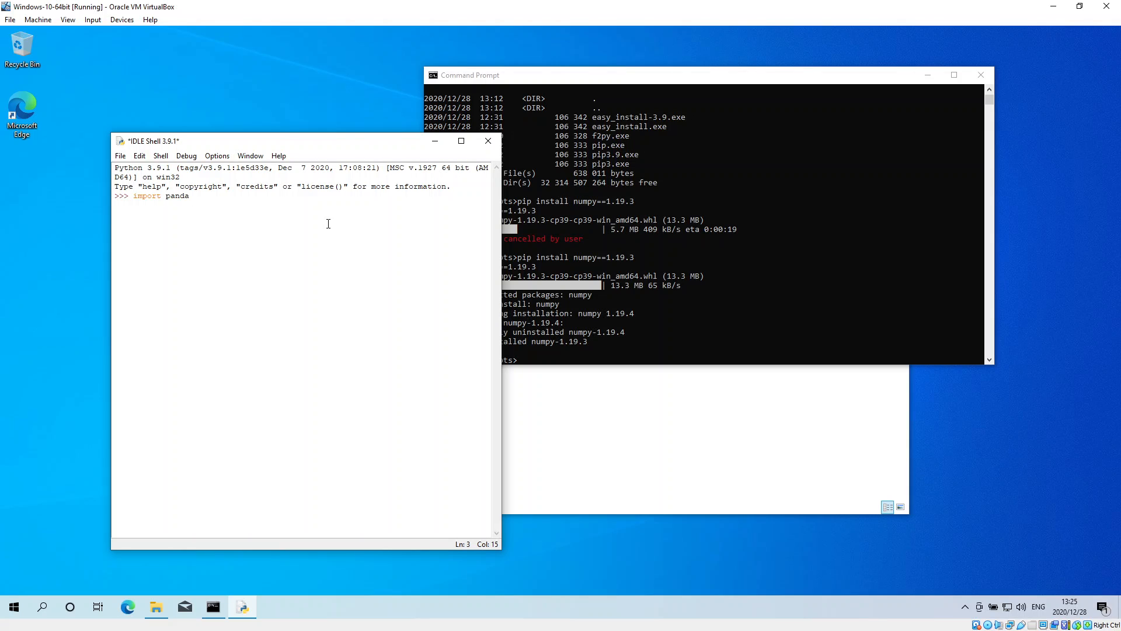
pyautogui.write('s')
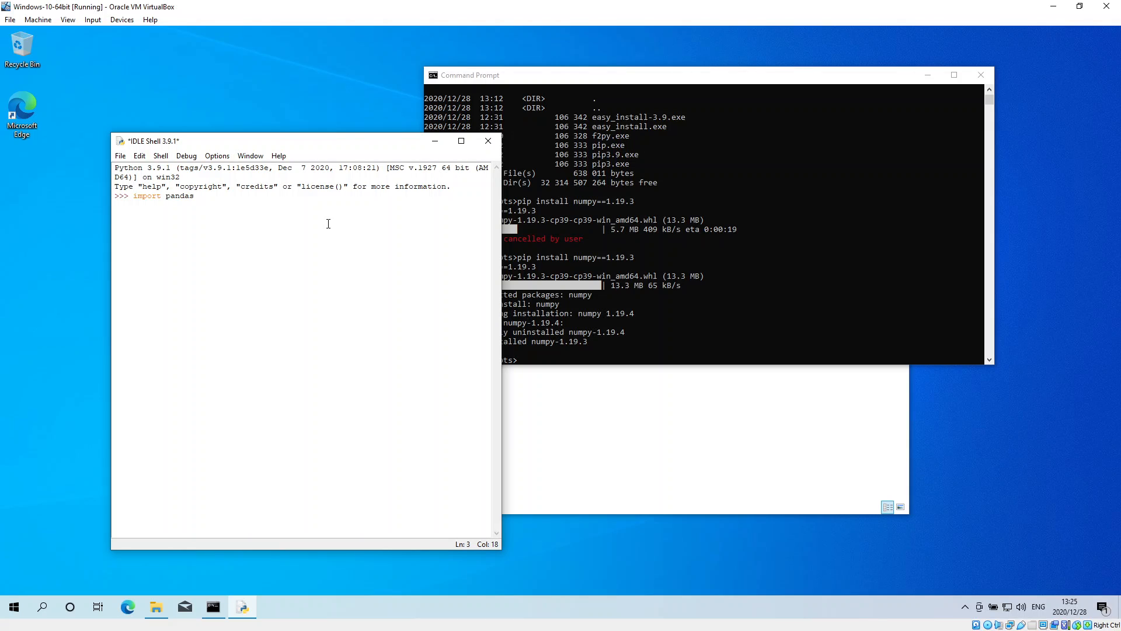
pyautogui.write('as pd')
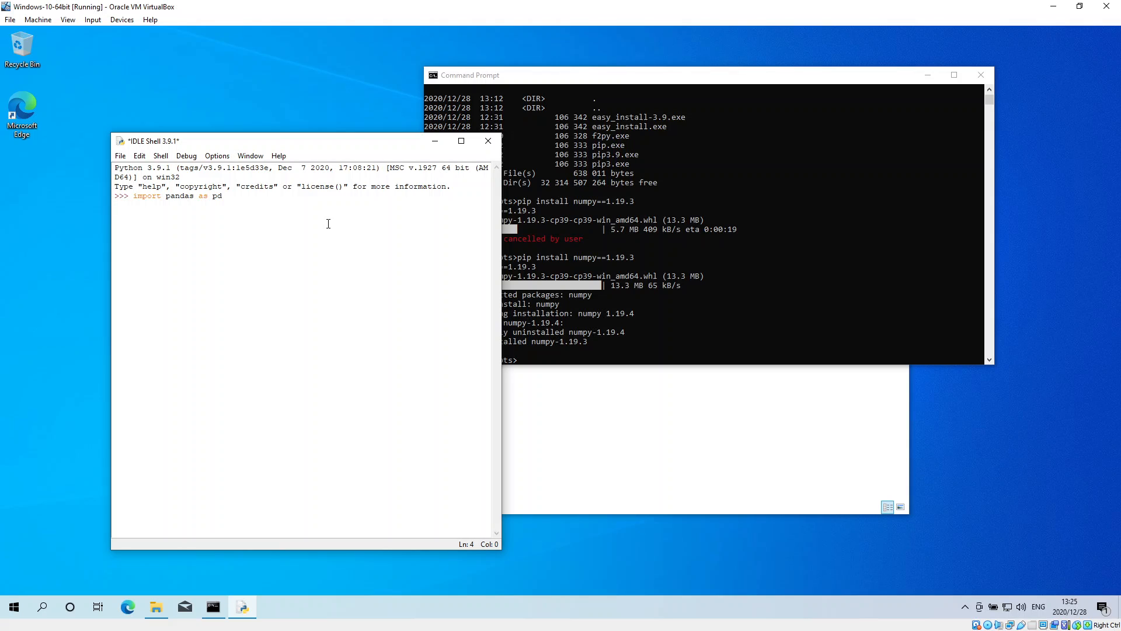
pyautogui.press('enter')
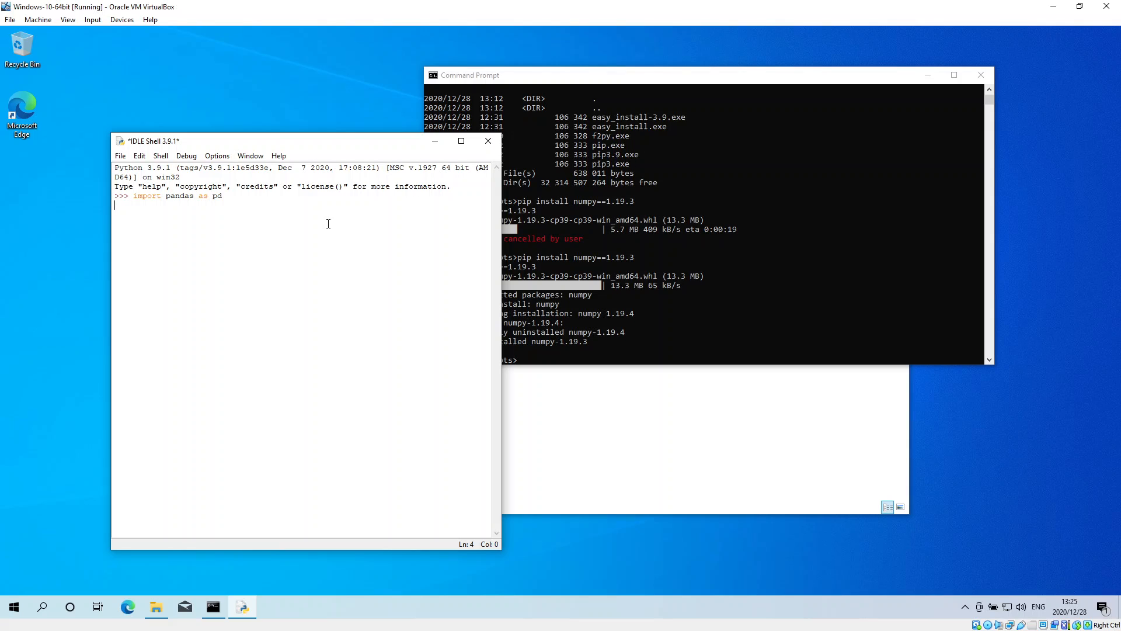
pyautogui.press('enter')
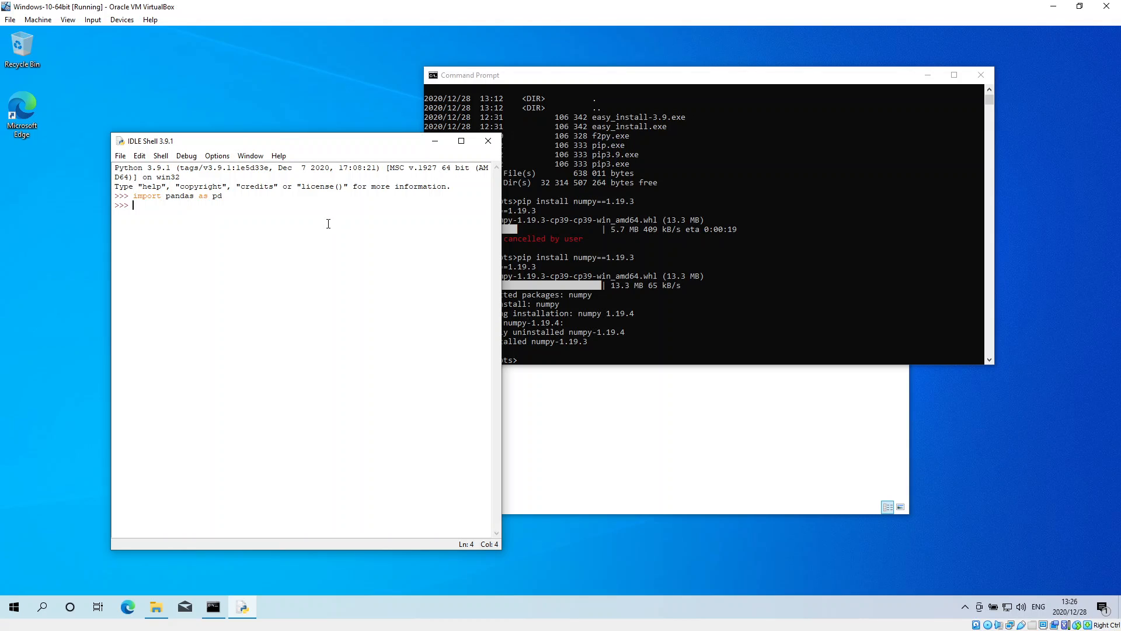
pyautogui.moveTo(355, 484)
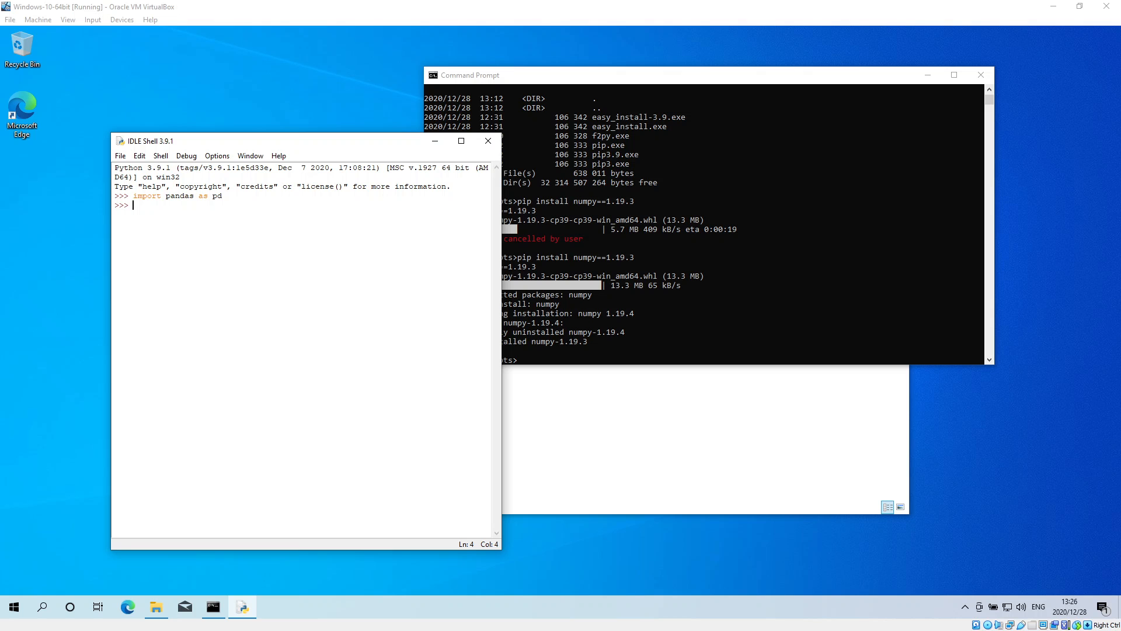
pyautogui.moveTo(3, 363)
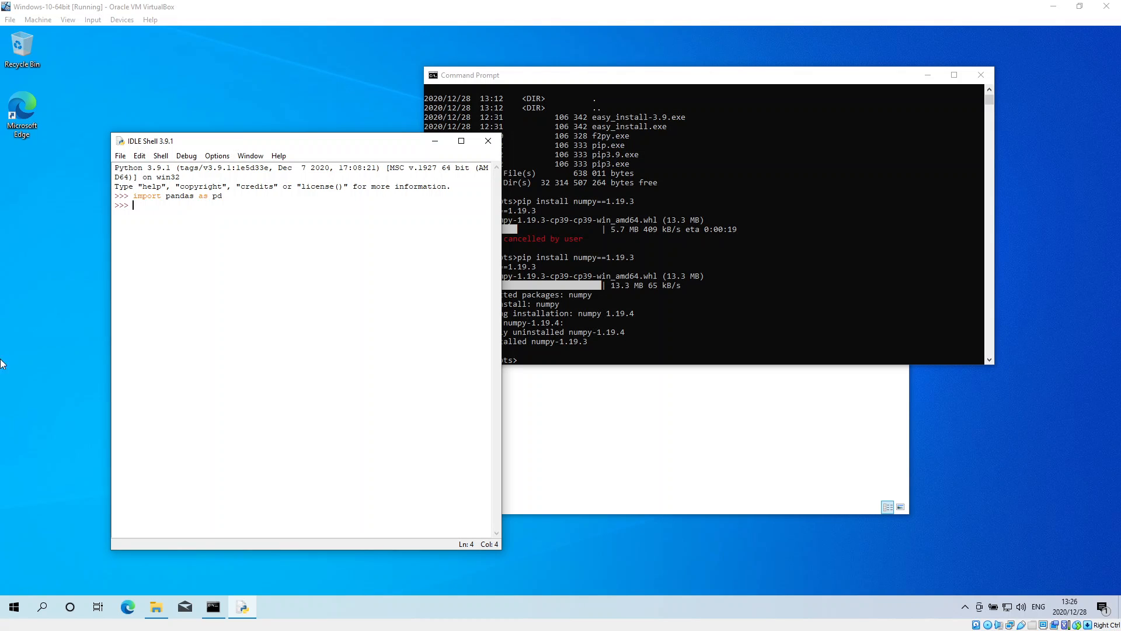